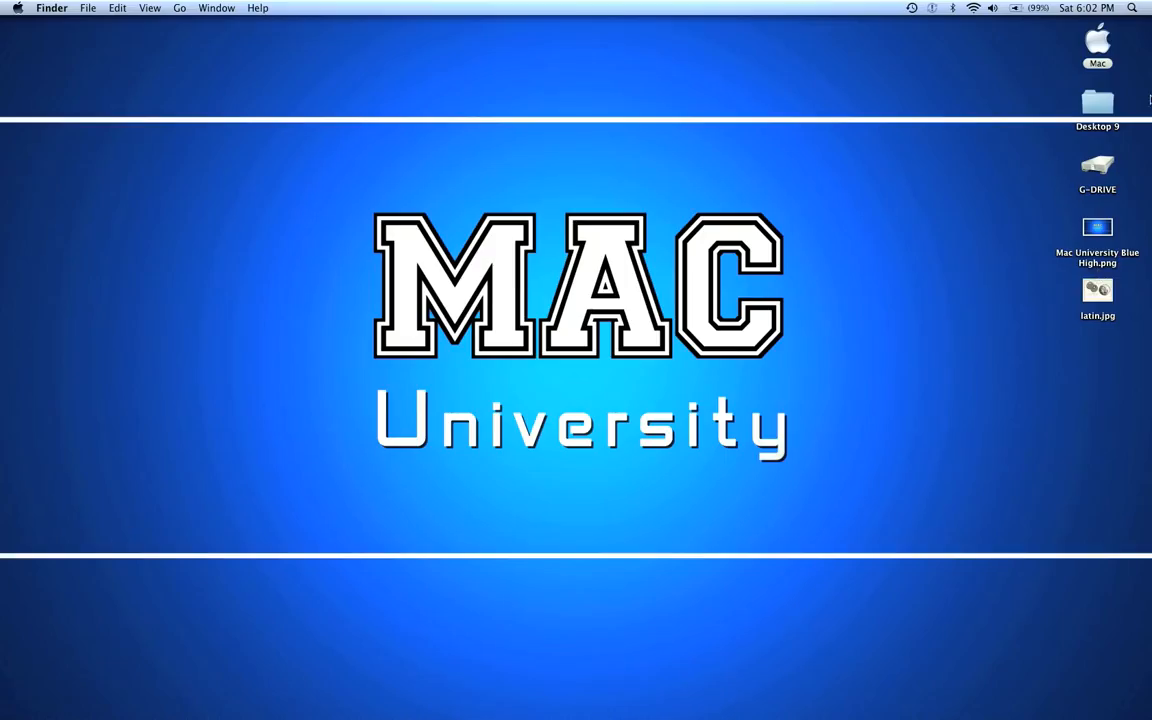
Search Spotlight for 'pages' to find the Pages application.
click(1133, 8)
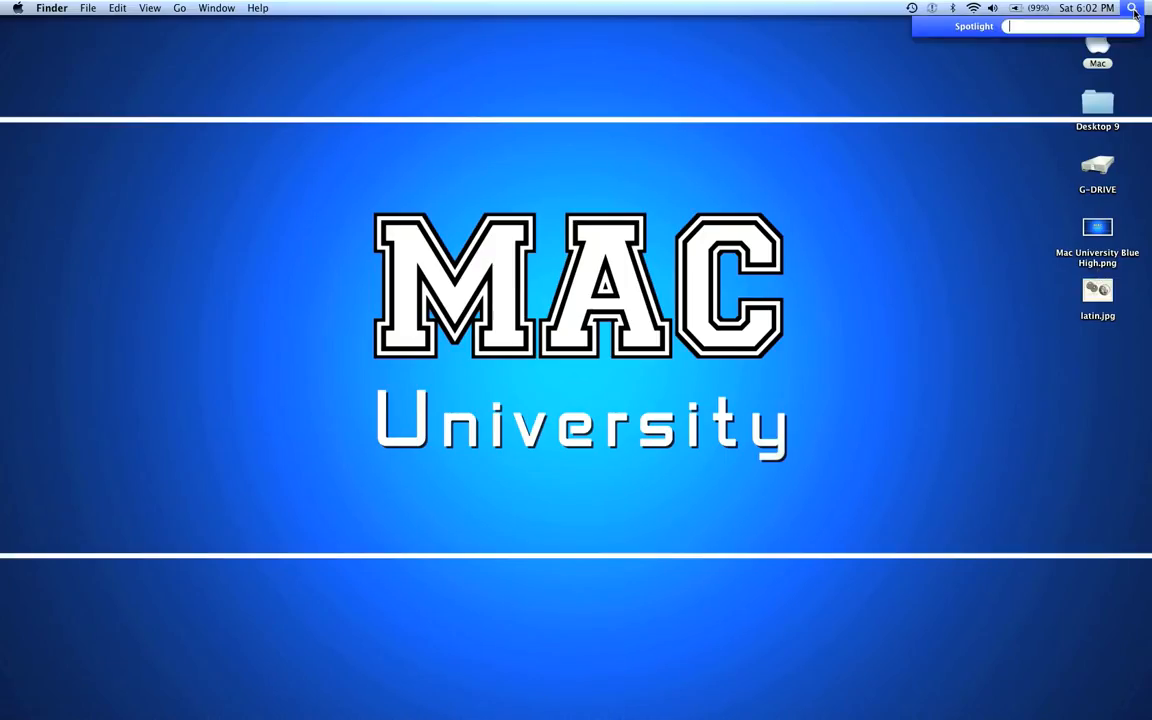
text(pages)
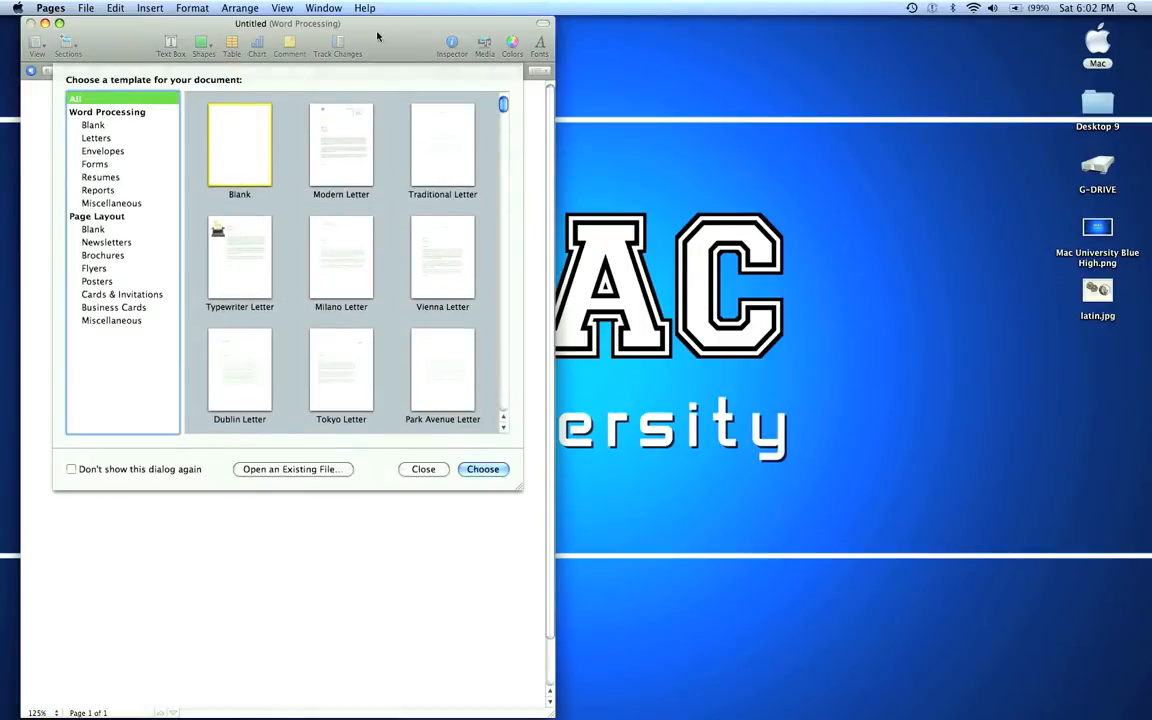
Browse Page Layout, then Word Processing templates, and start from the Blank template.
drag(290, 23, 530, 23)
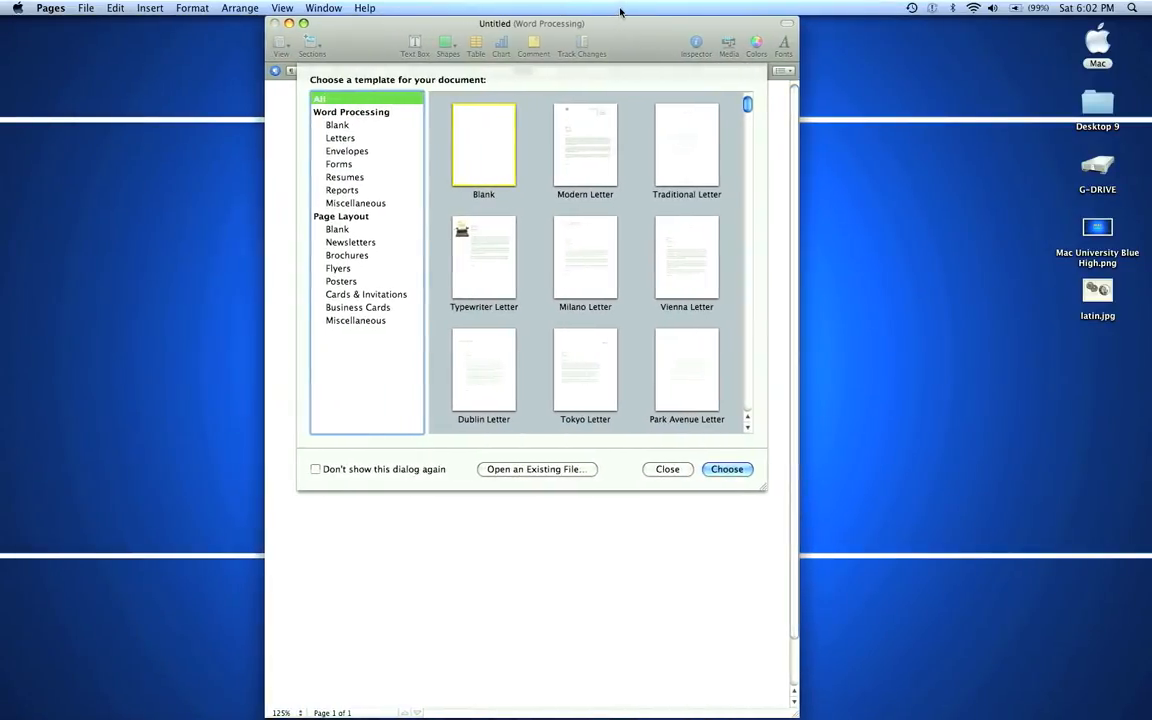
mouse_move(546, 104)
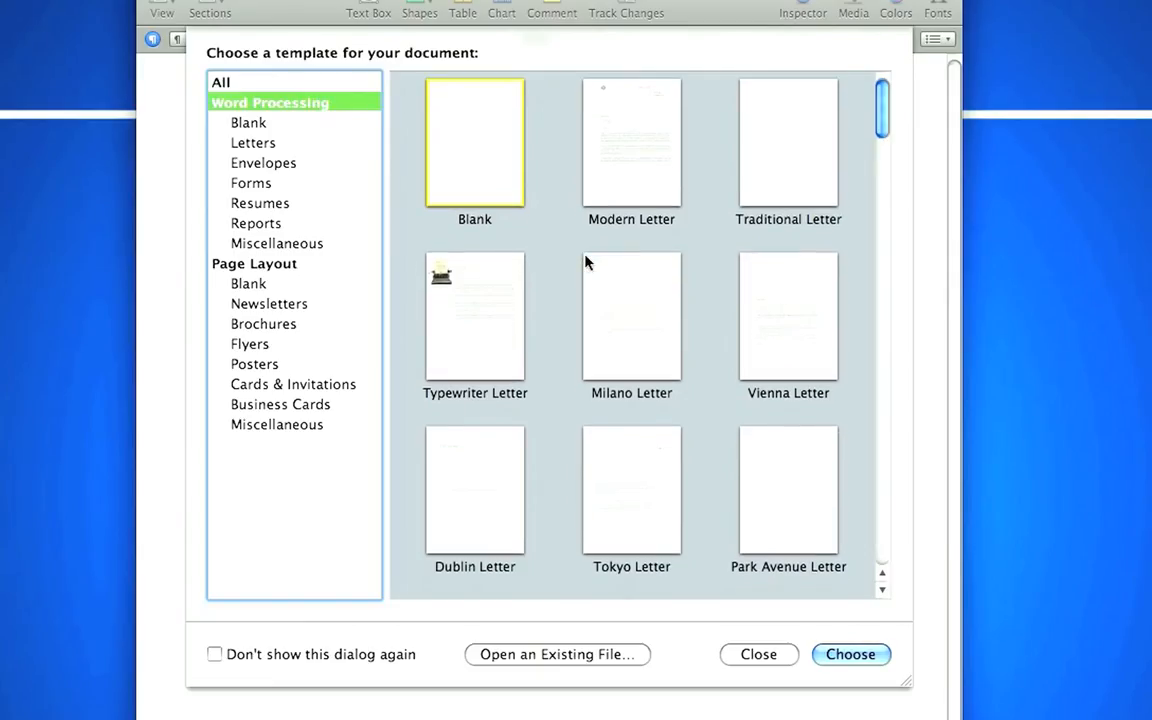
mouse_move(332, 203)
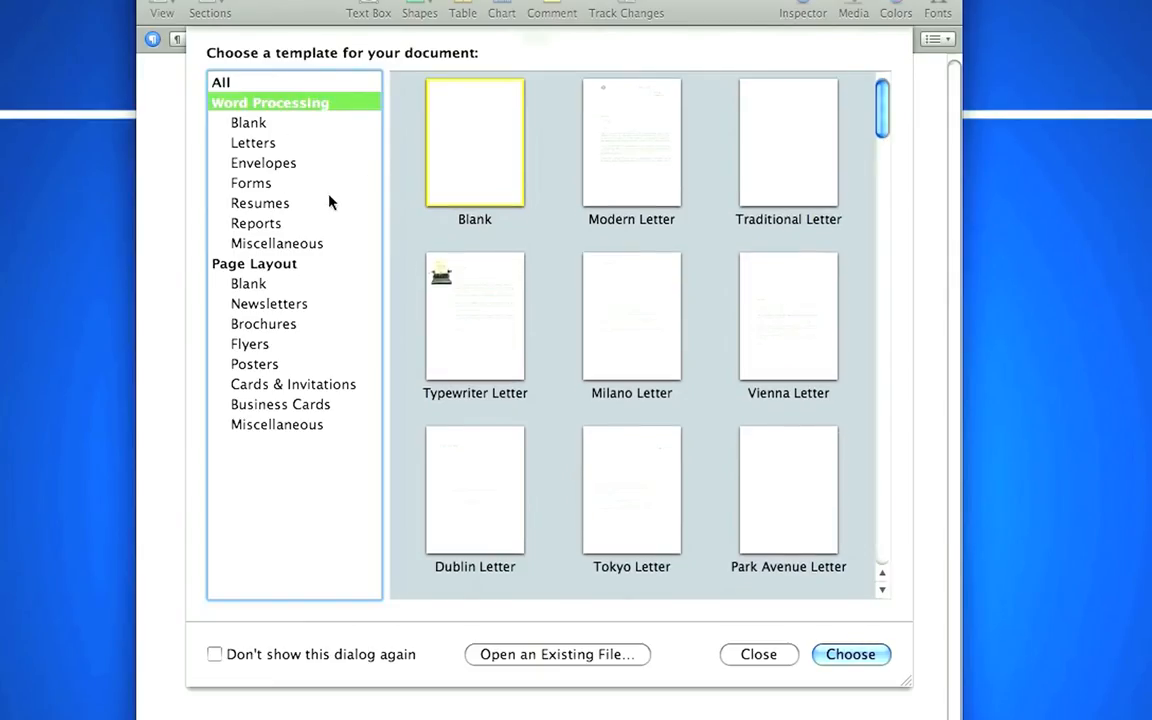
click(254, 263)
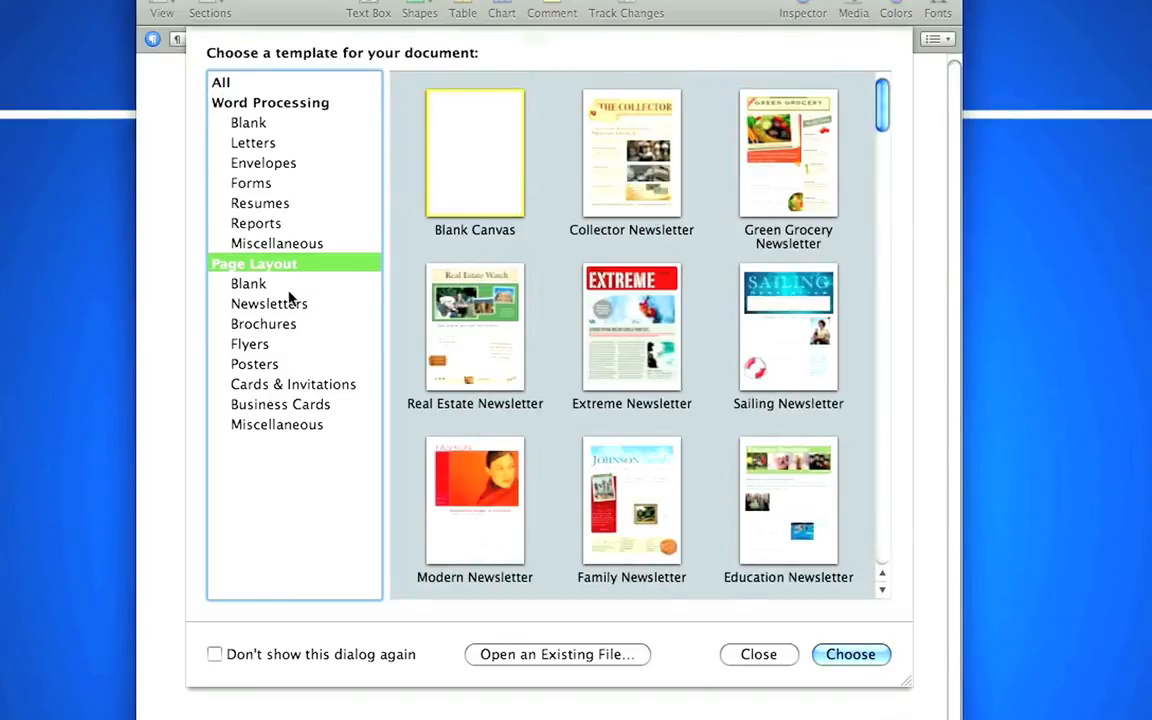
mouse_move(350, 230)
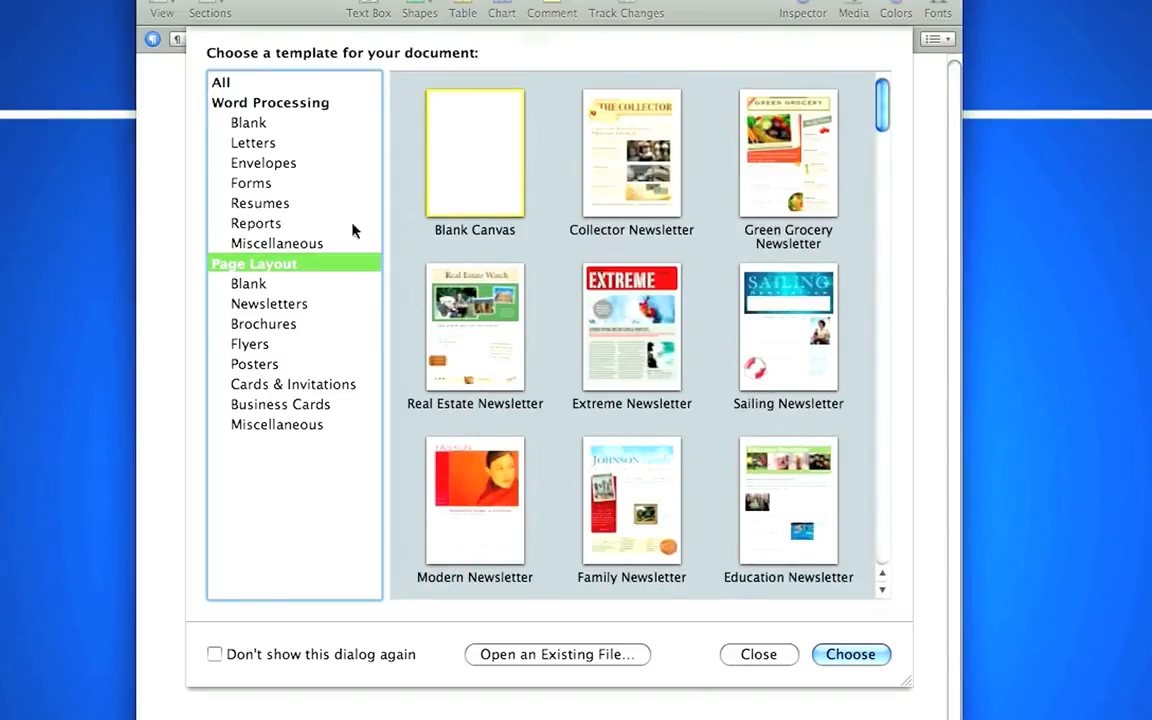
click(270, 102)
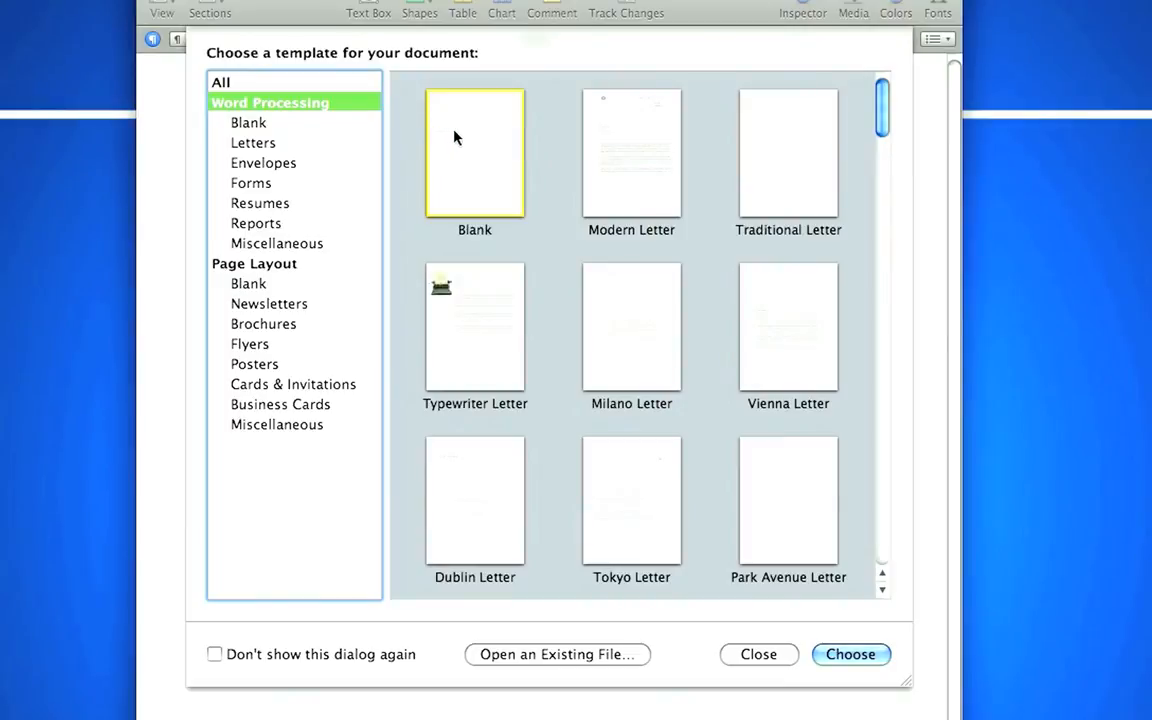
click(850, 654)
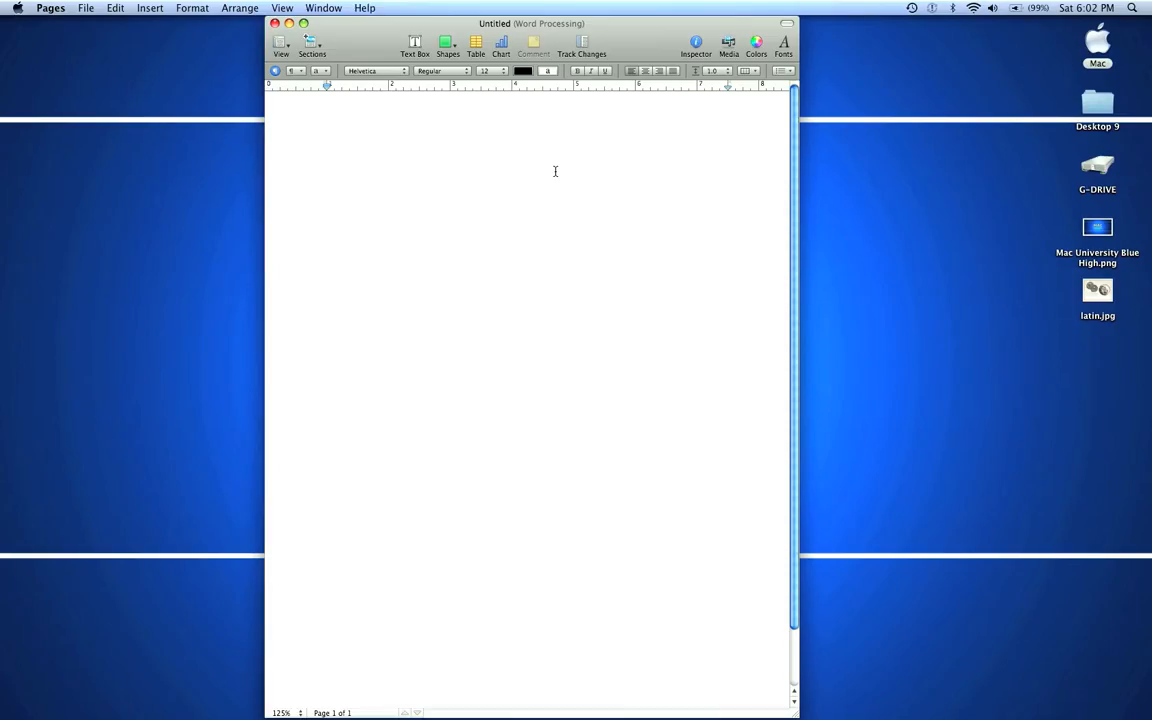
Type the 'I Love Latin' title and byline, style the byline, and select the first paragraph.
text(I Love Latin)
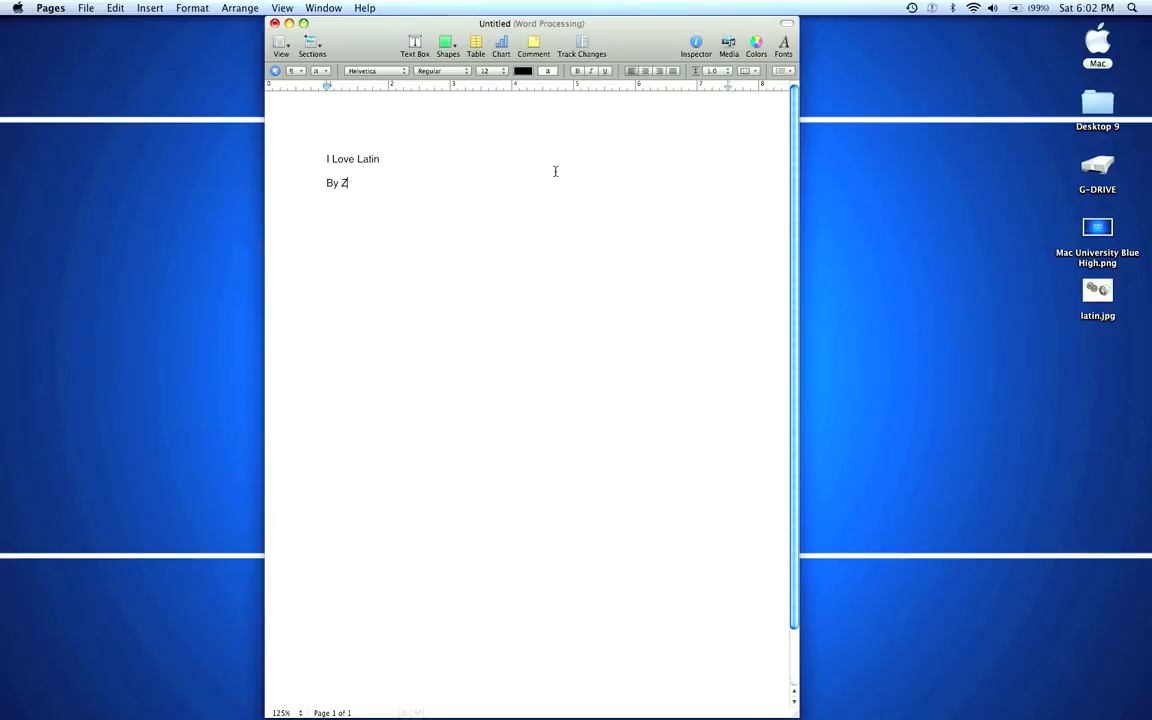
text(ach King)
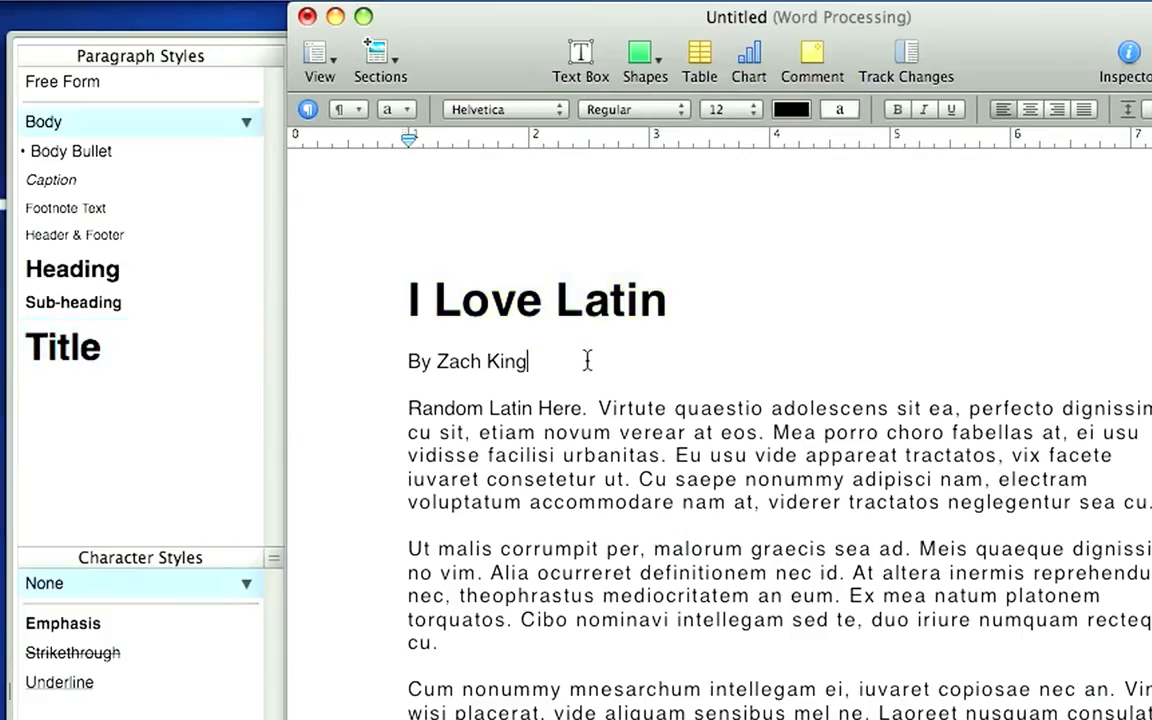
click(72, 269)
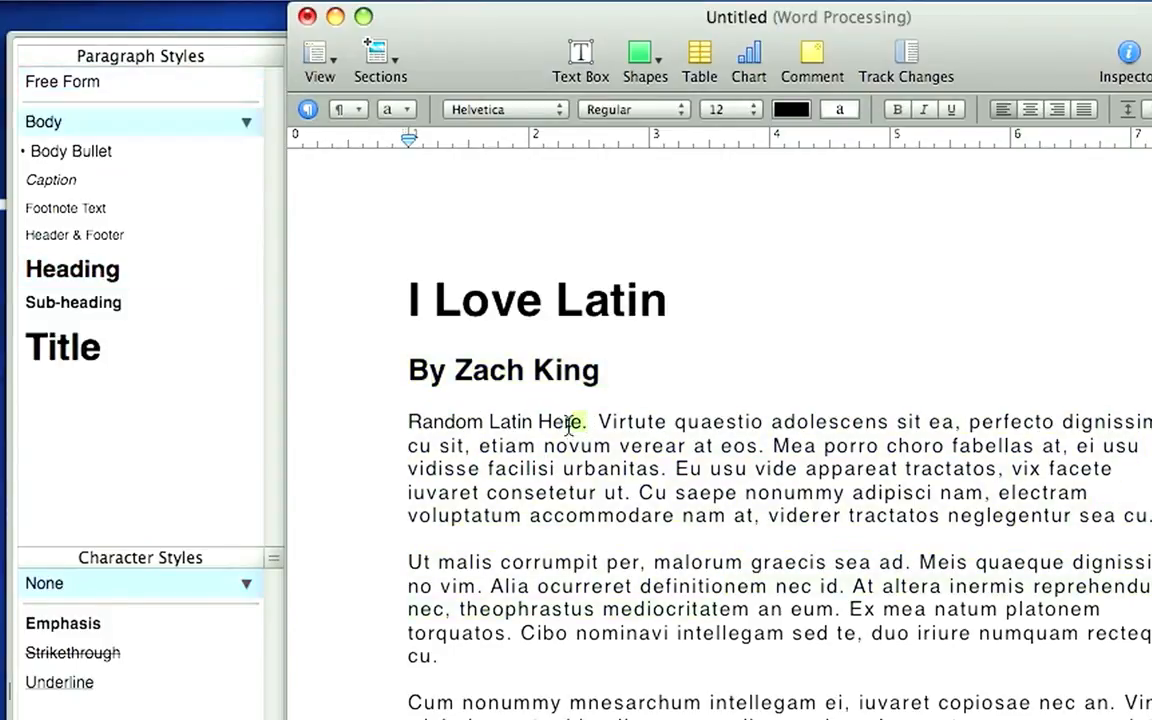
click(73, 302)
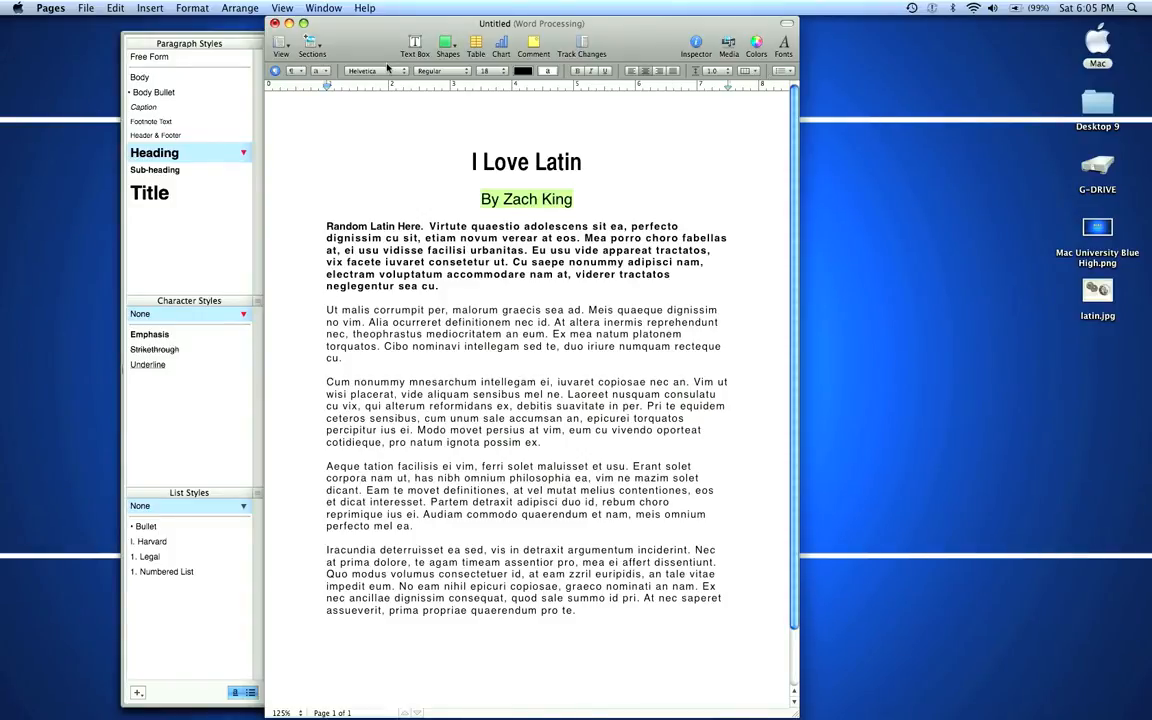
Select the 'I Love Latin' title and set its font size to 36 point.
click(464, 71)
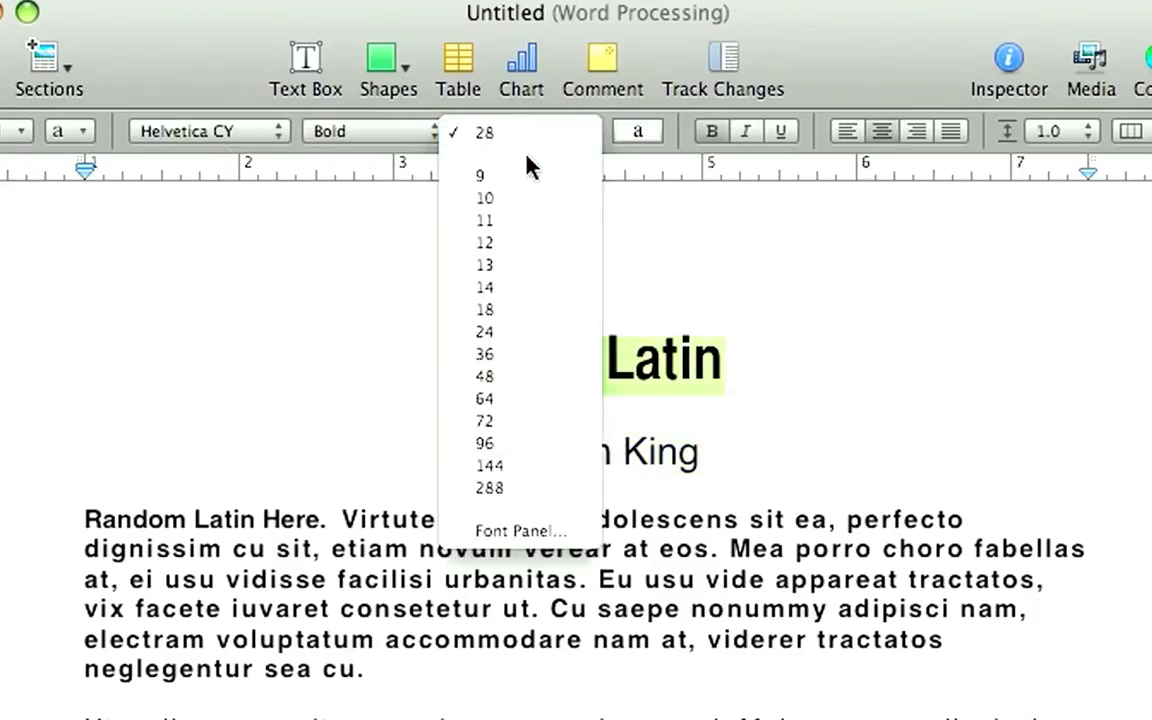
click(484, 353)
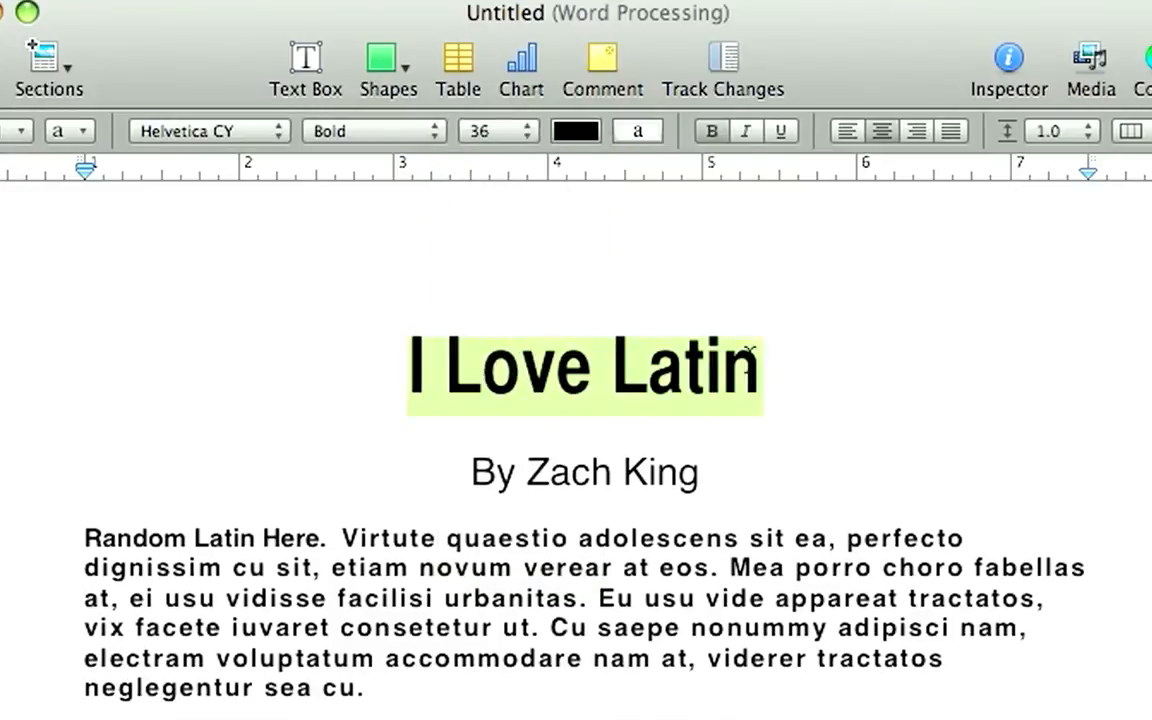
click(760, 375)
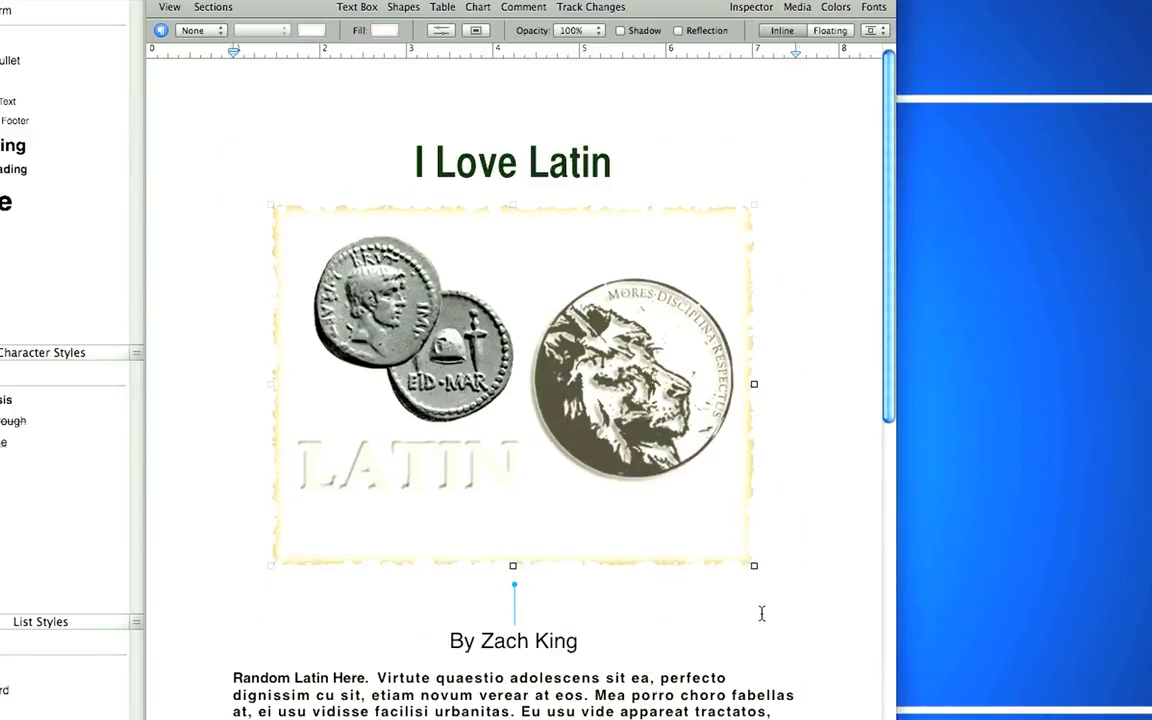
Drag the coins photo's corner handle to shrink it to about 3.8 by 2.9 inches.
drag(754, 565, 748, 548)
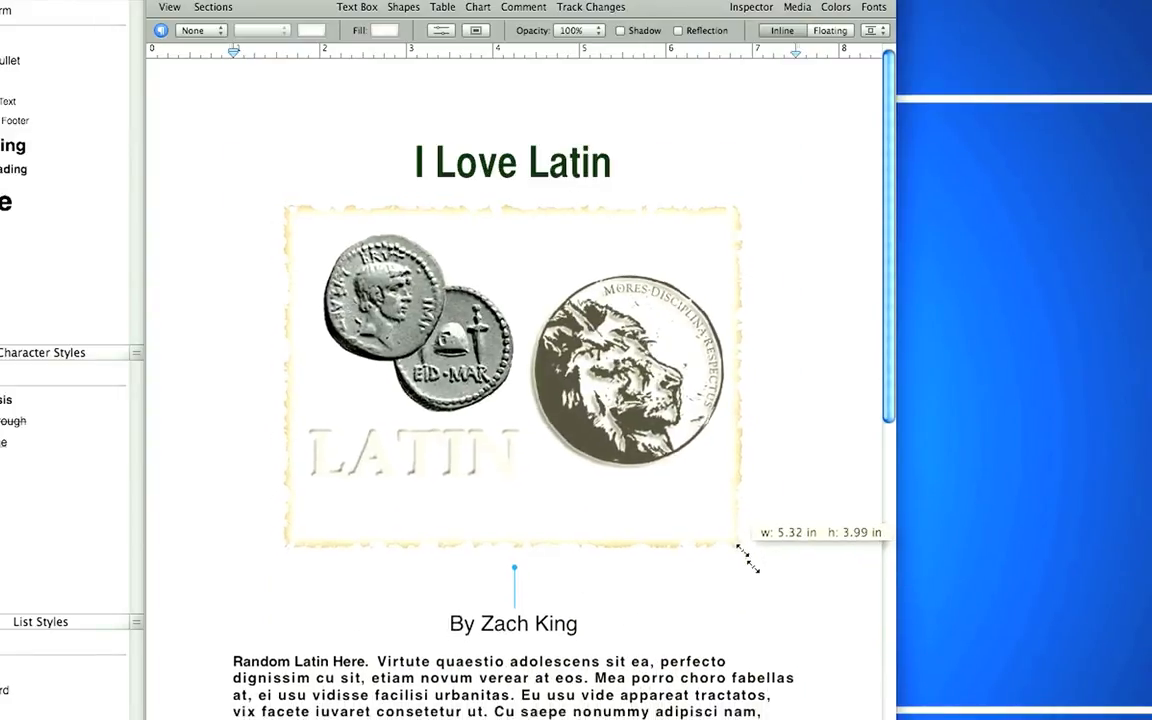
drag(745, 550, 680, 453)
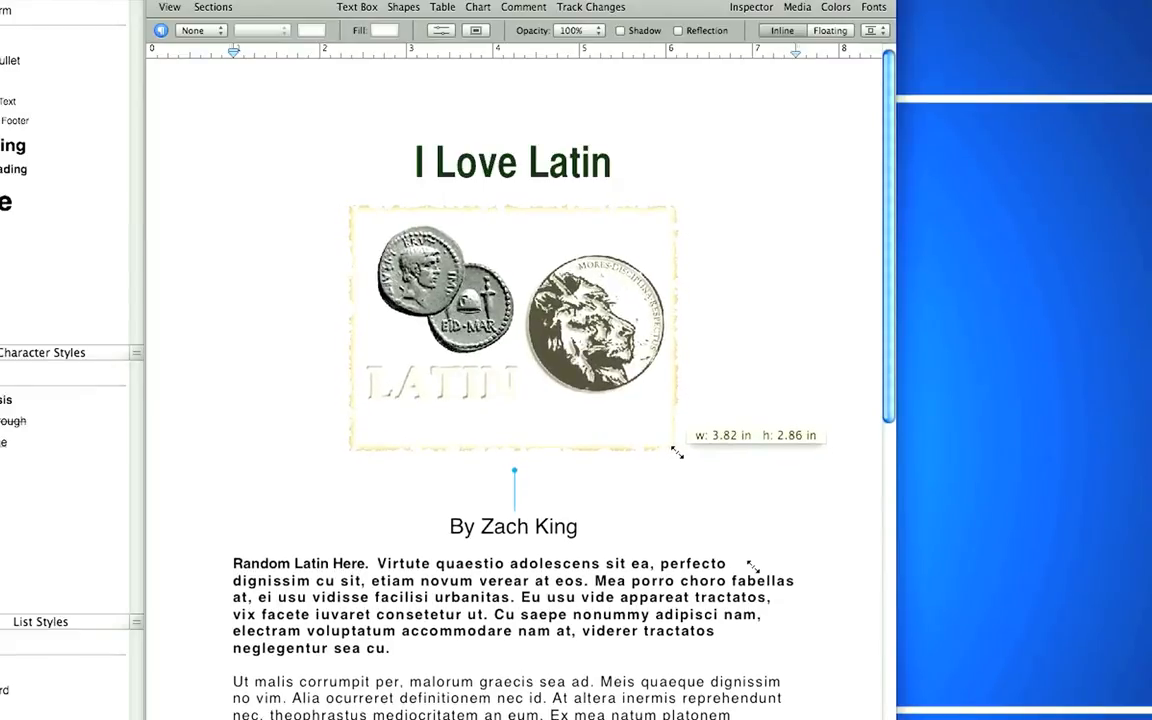
drag(678, 452, 675, 448)
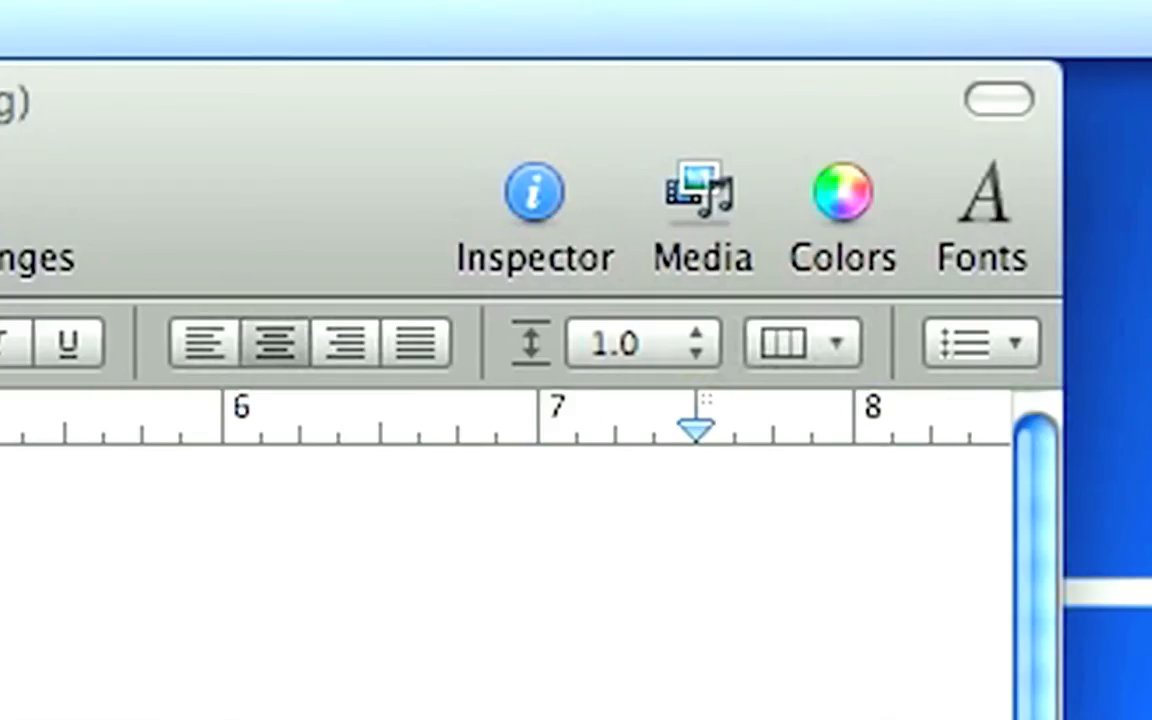
mouse_move(560, 215)
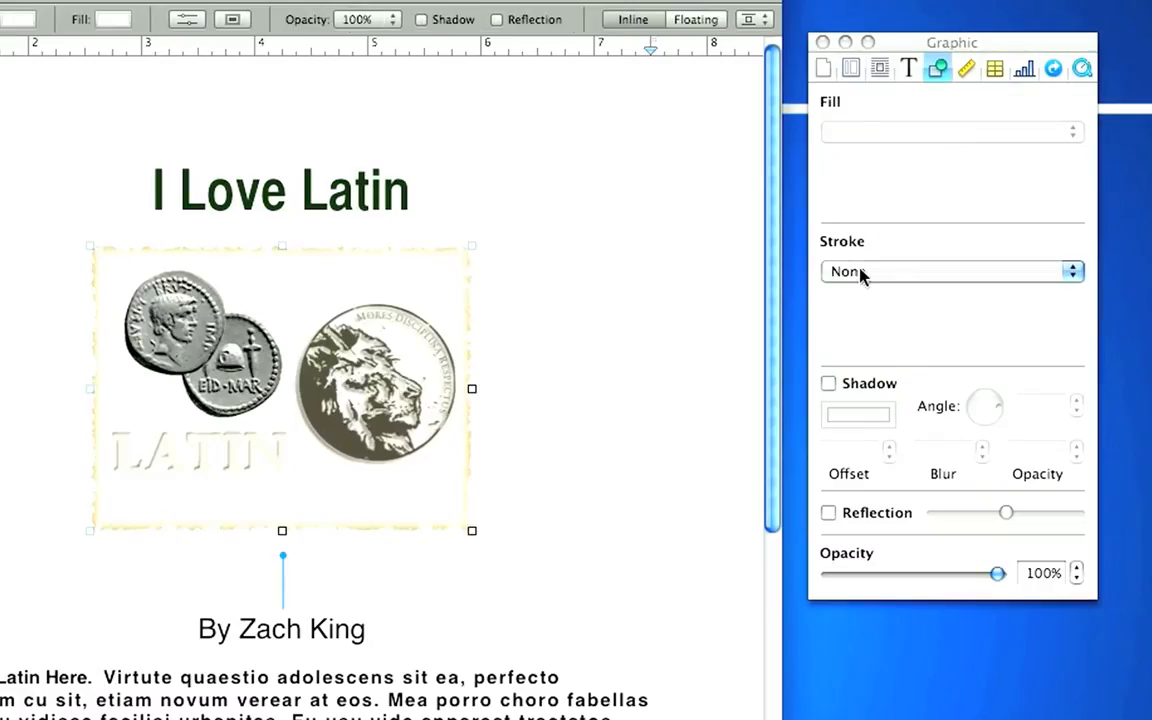
Open the Stroke border-style list for the coin photo to pick a Picture Frame.
click(950, 271)
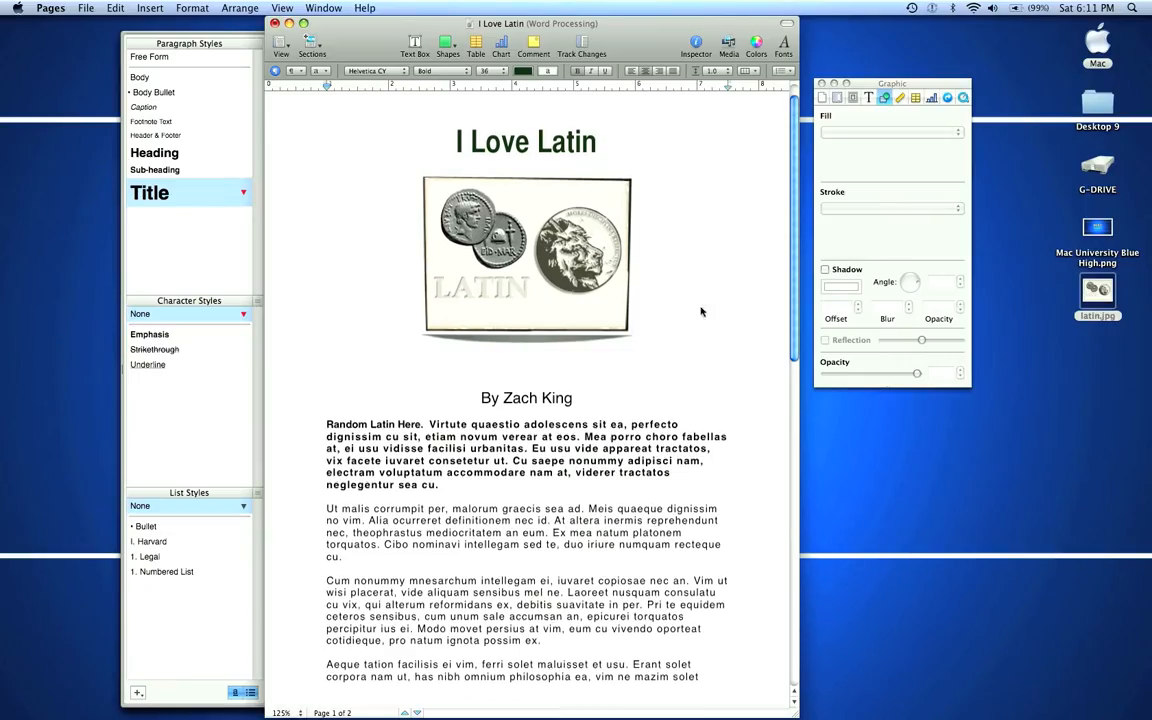
Place the cursor in the essay's first paragraph and choose File > New.
scroll(down, 3)
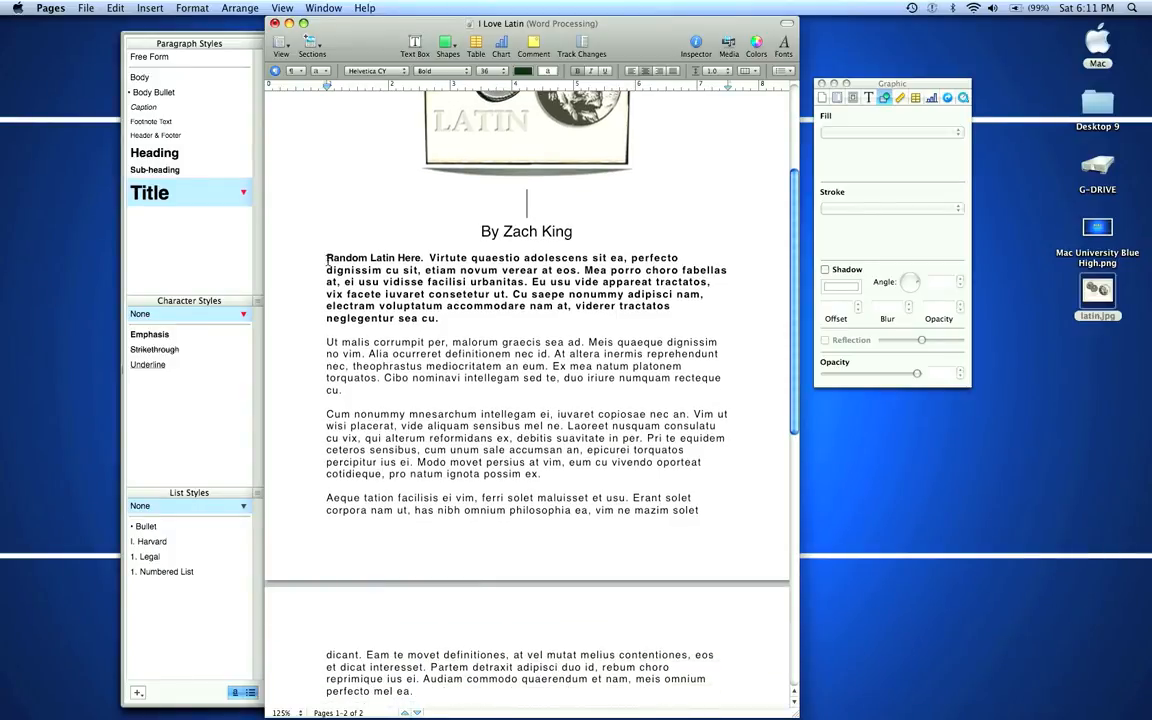
click(115, 8)
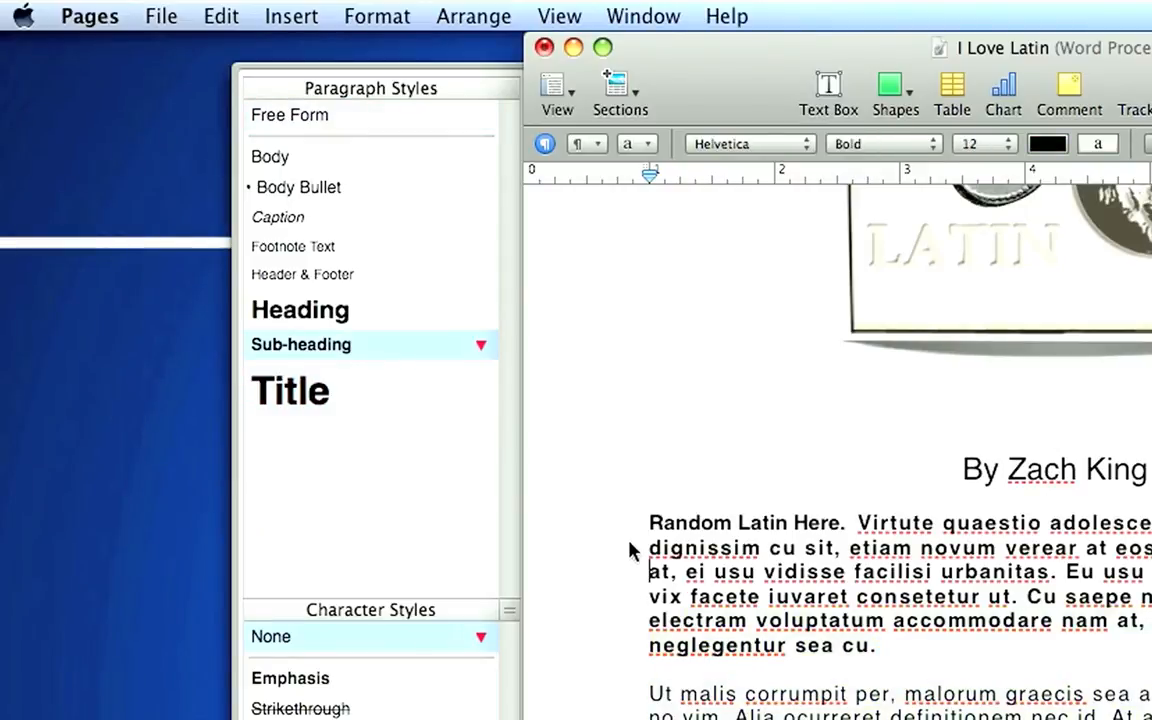
click(220, 16)
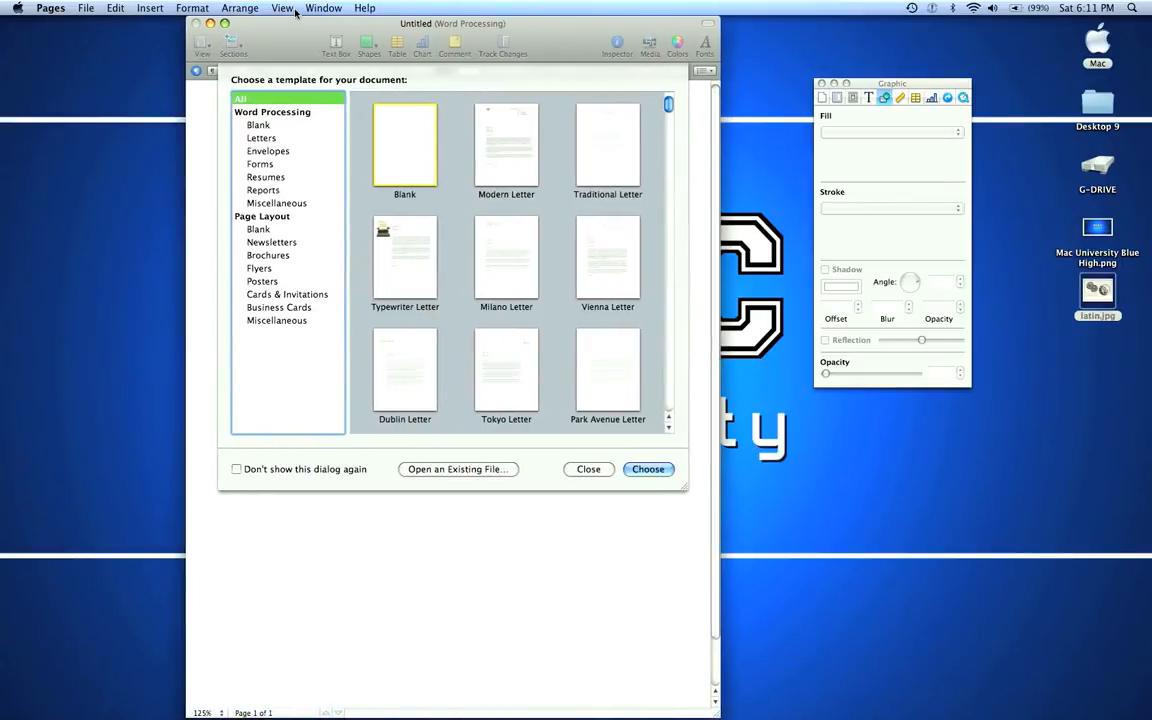
From the File menu, show Page Layout templates and choose Extreme Newsletter.
click(85, 8)
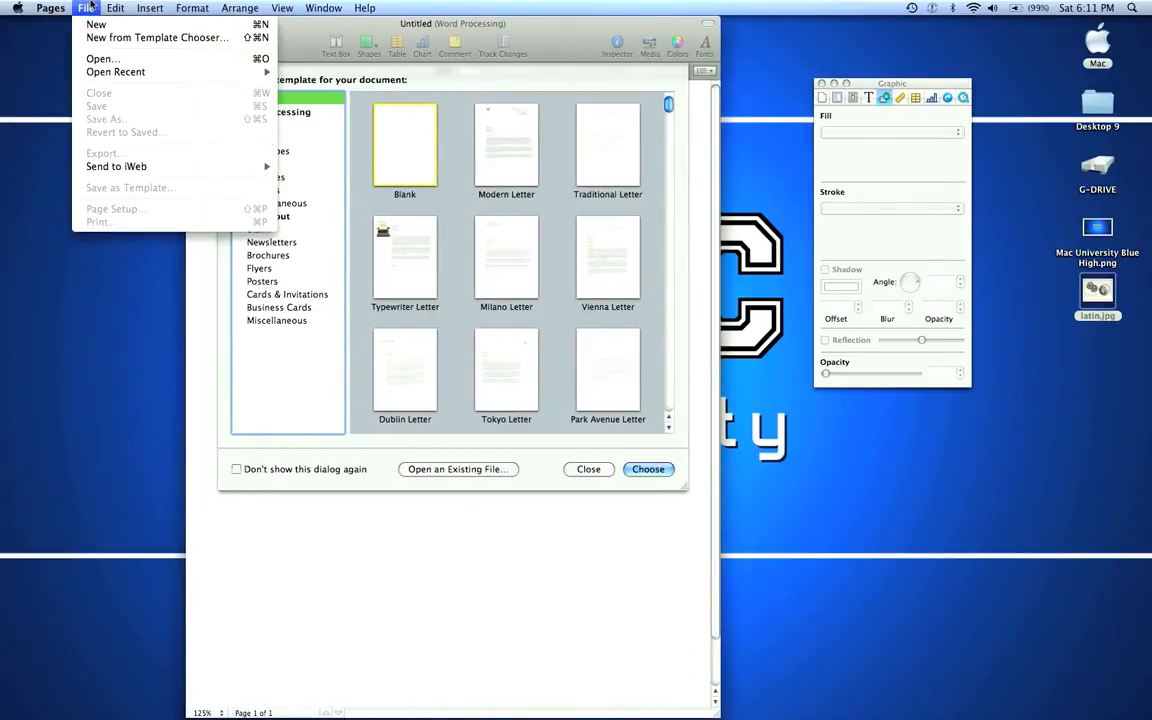
mouse_move(155, 37)
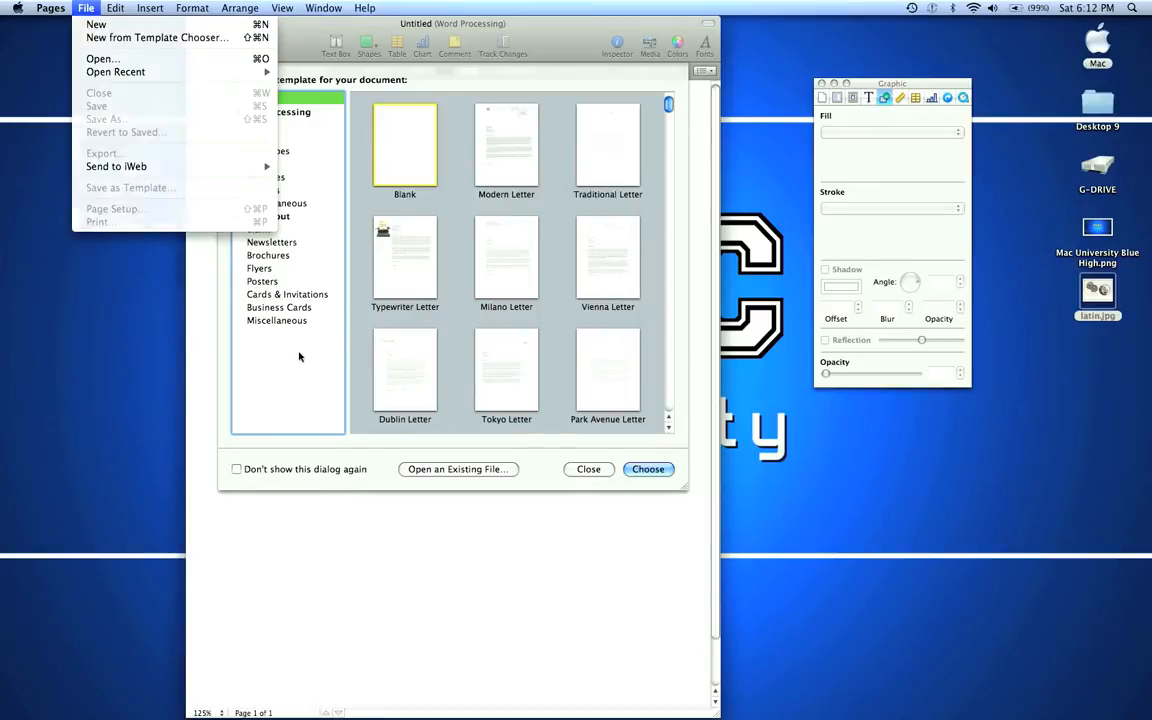
click(147, 151)
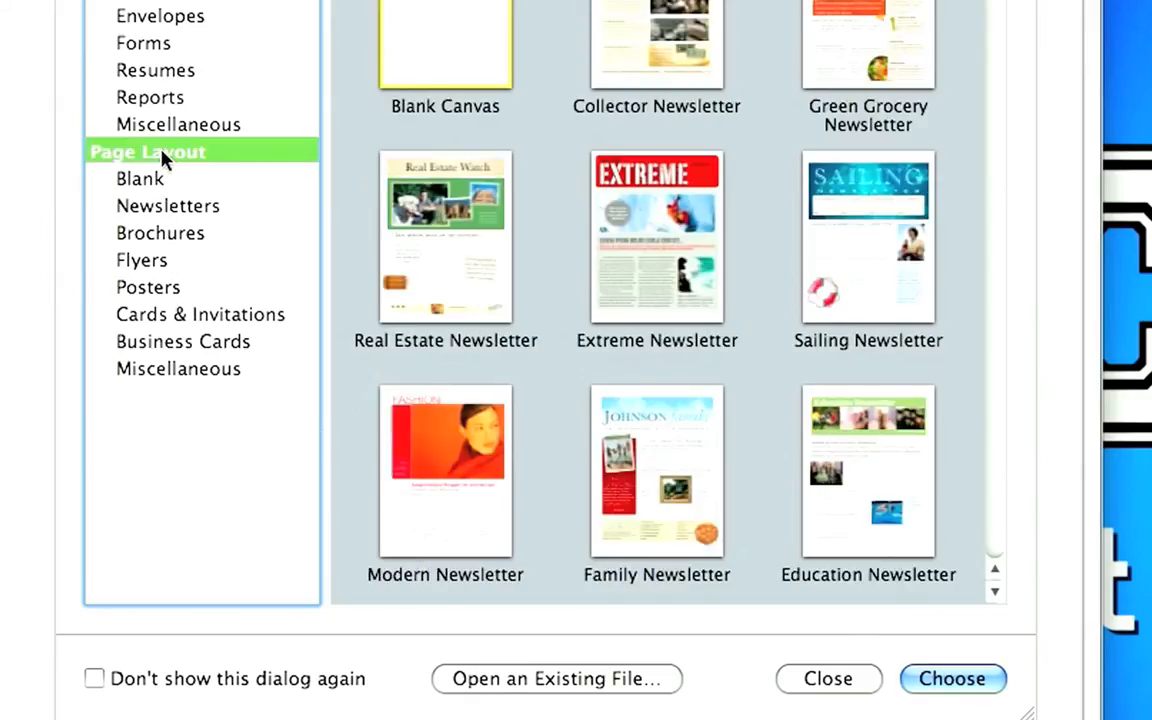
mouse_move(698, 258)
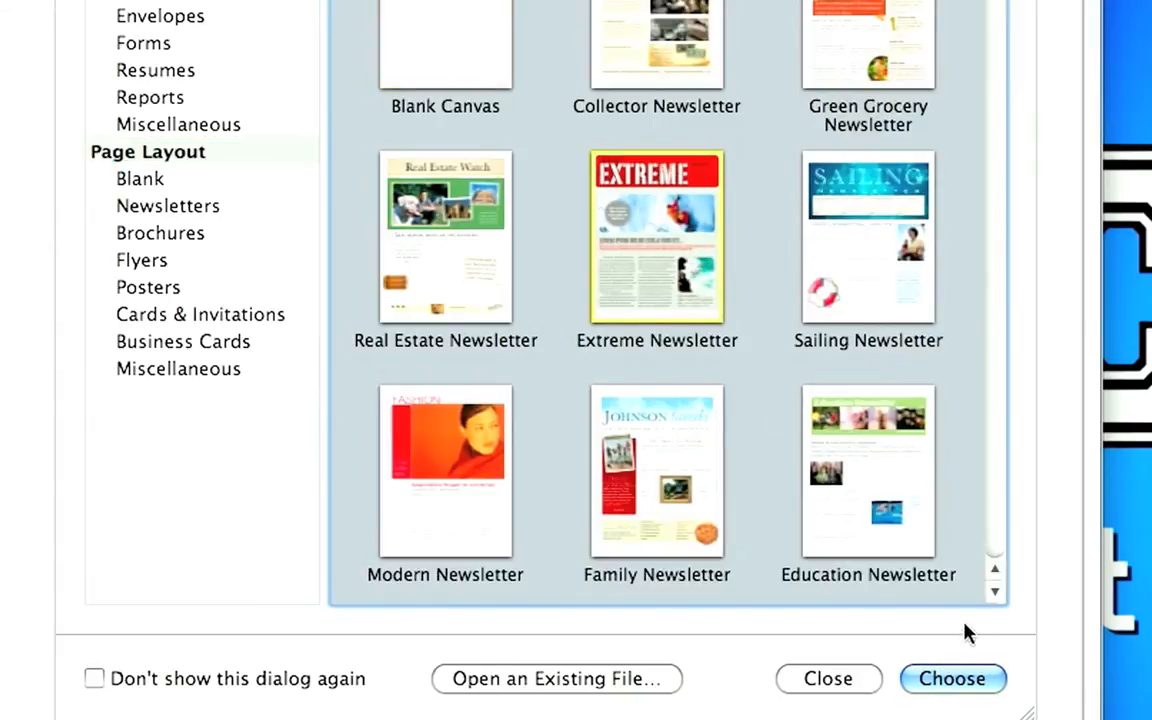
click(951, 678)
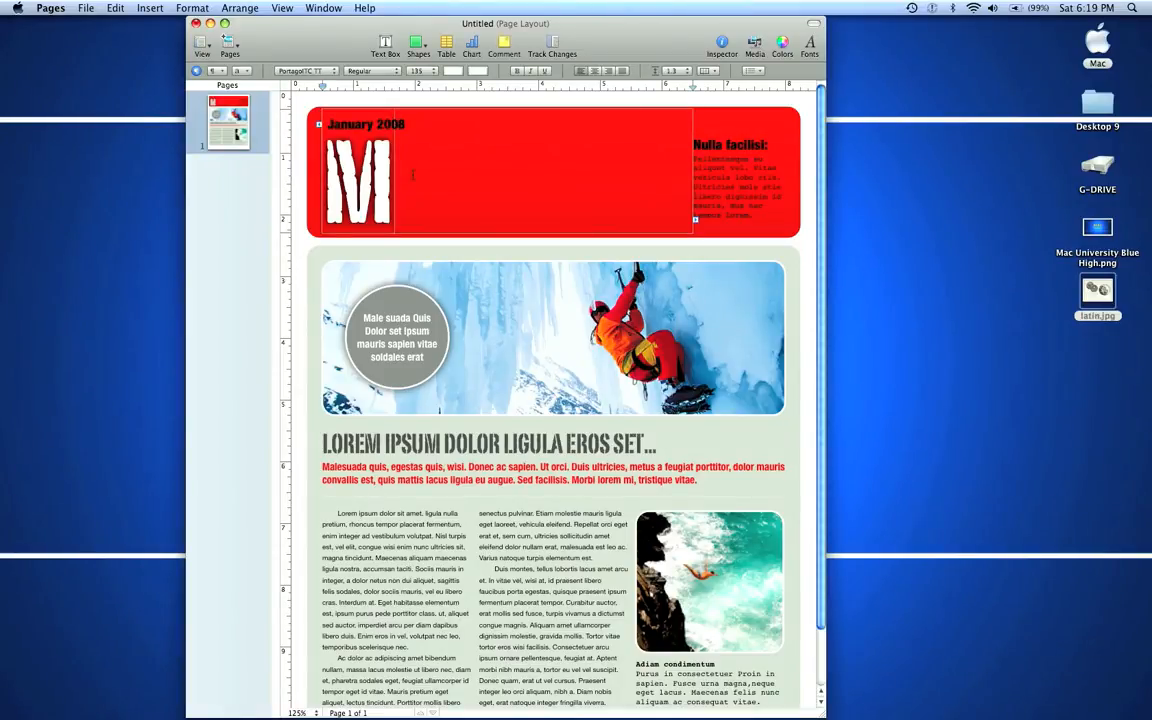
Change the masthead text to 'MY LIFE' and show the Media photo browser.
text(Y LIFE)
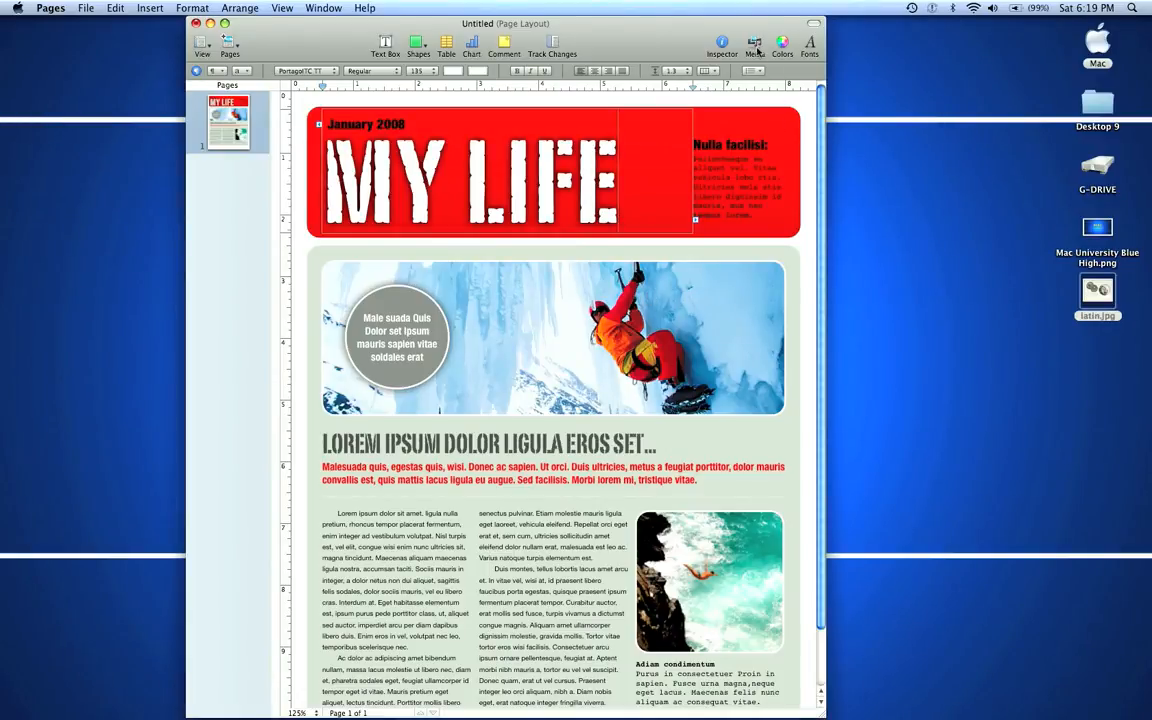
click(753, 44)
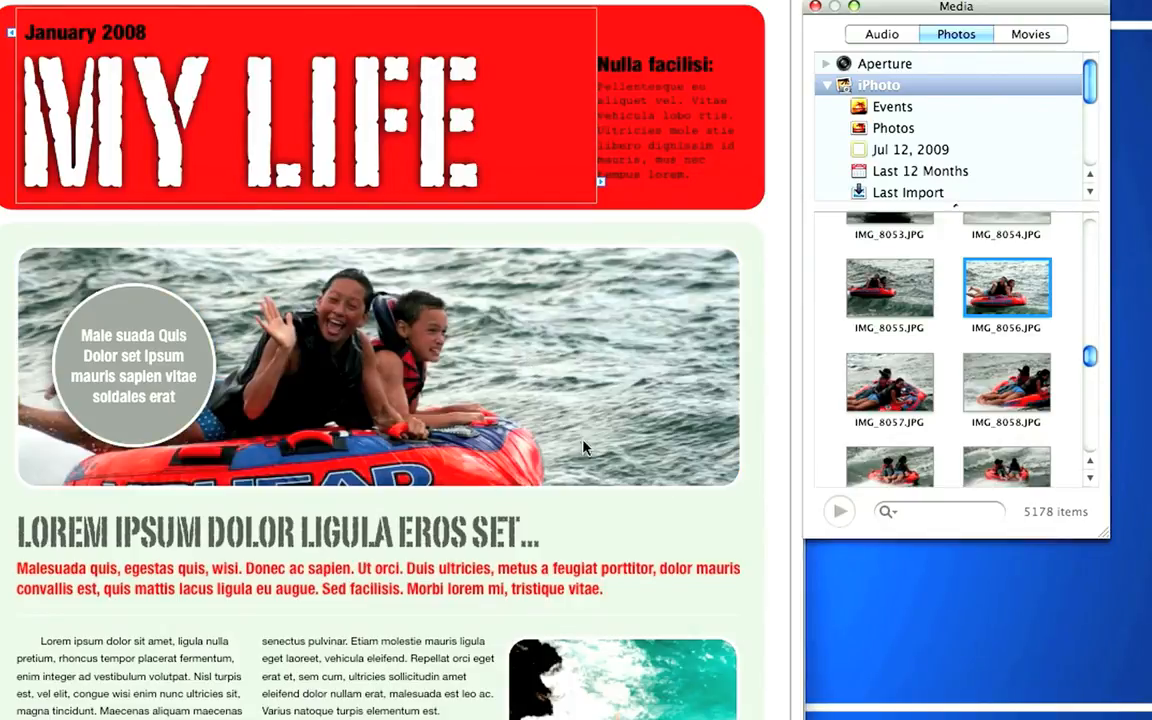
mouse_move(1000, 390)
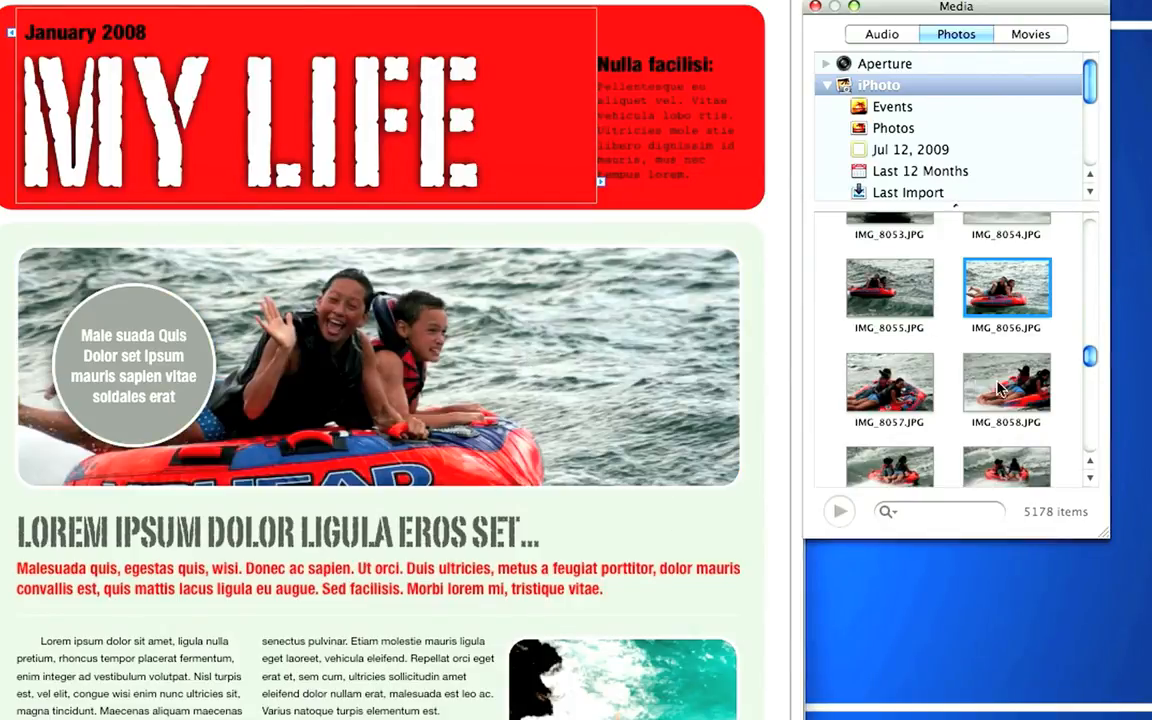
Scroll through iPhoto for the tubing and boat photos, then close the Media Browser.
scroll(down, 3)
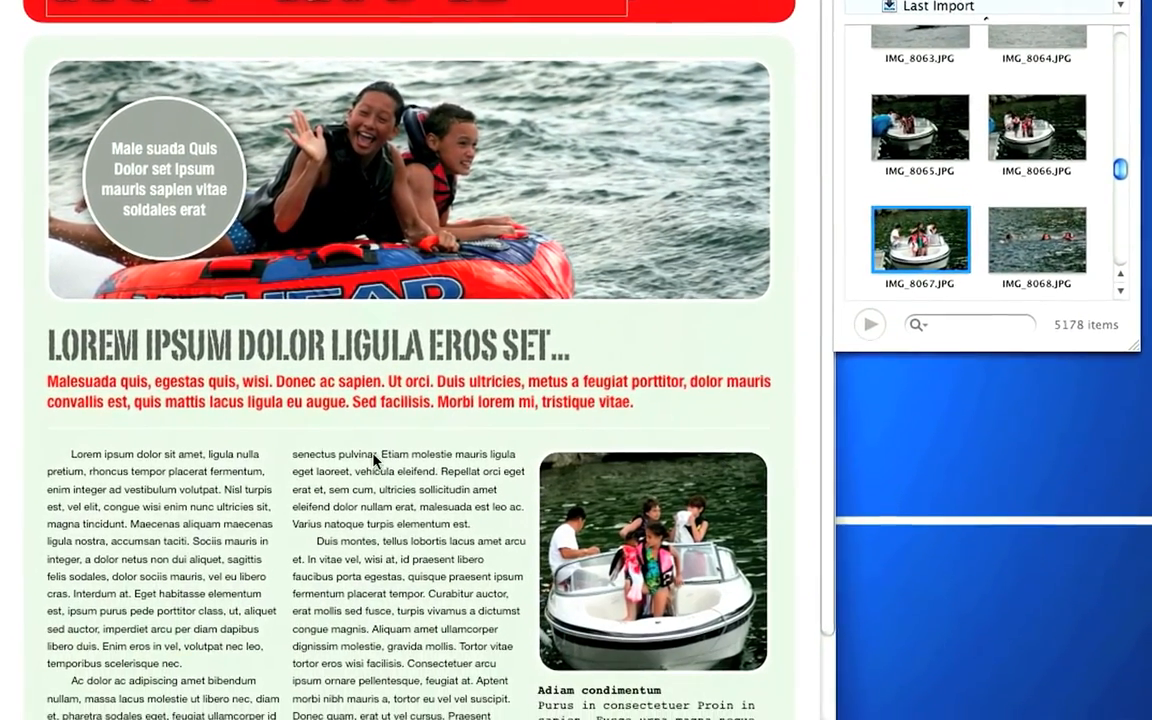
scroll(down, 3)
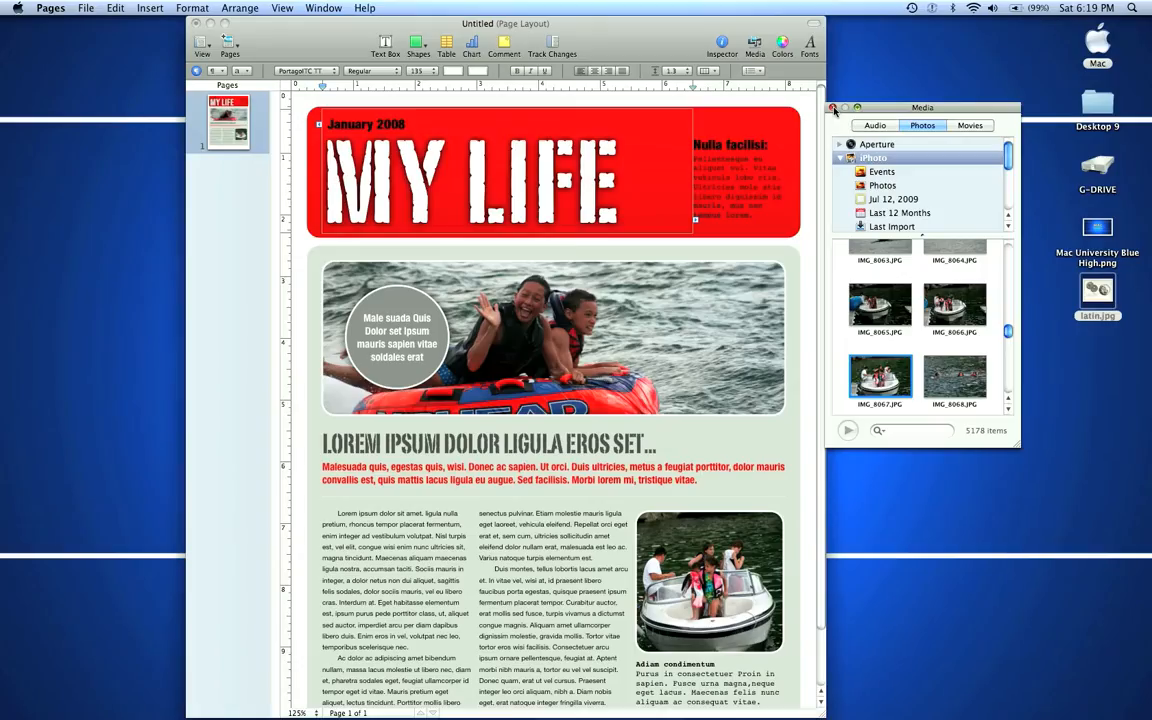
click(835, 108)
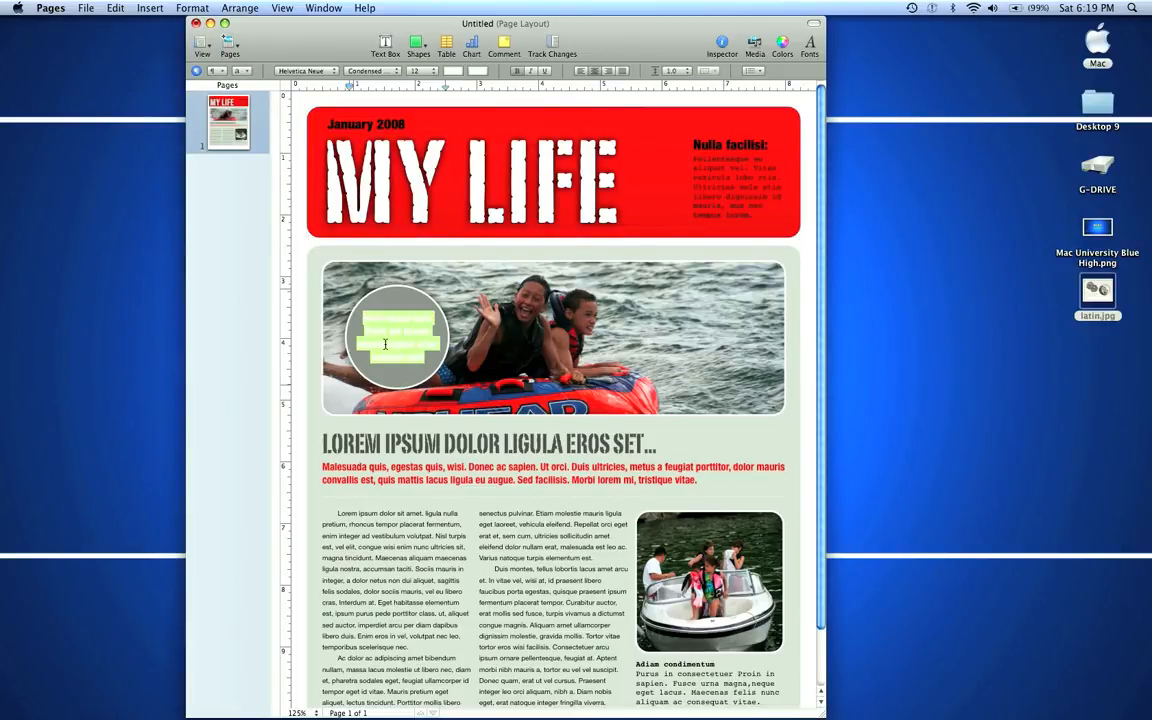
Replace the grey circle's placeholder caption with 'University of MAC'.
text(University of M)
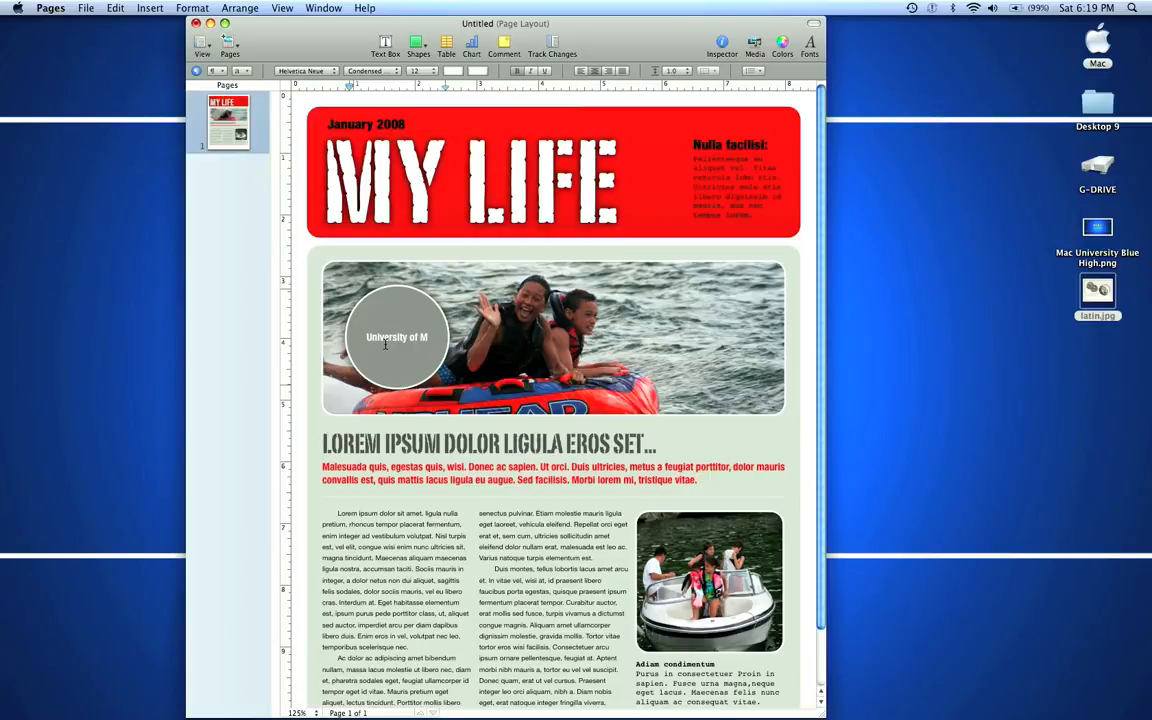
text(AC)
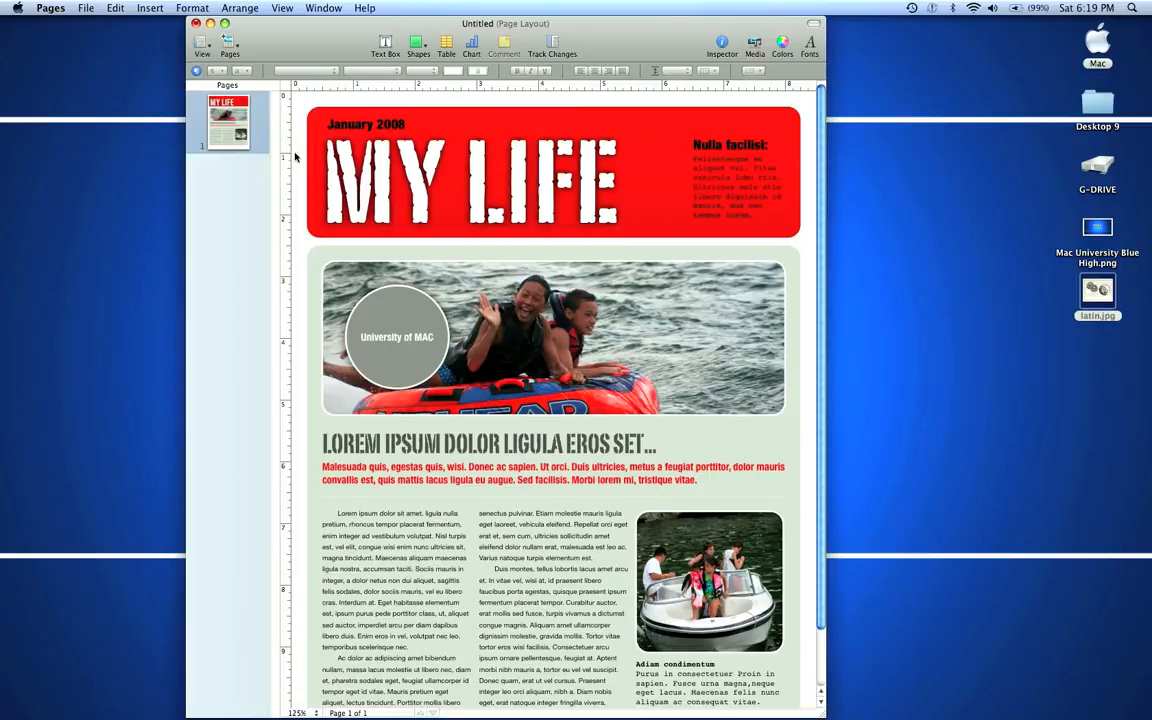
mouse_move(257, 173)
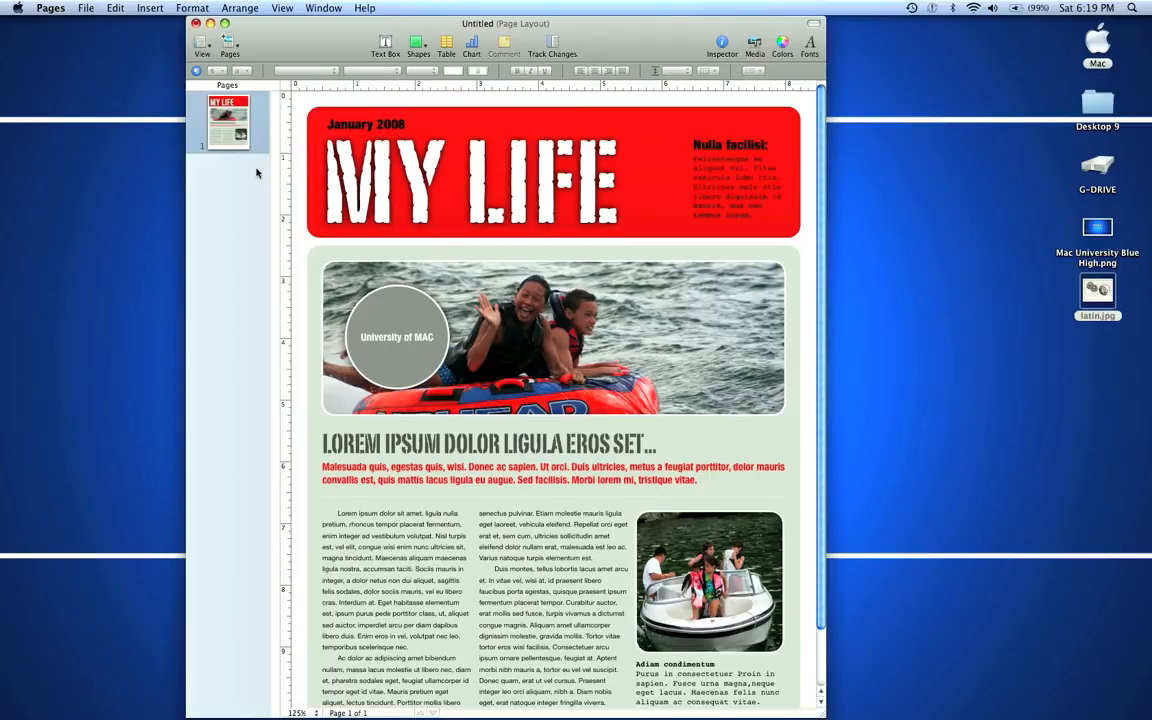